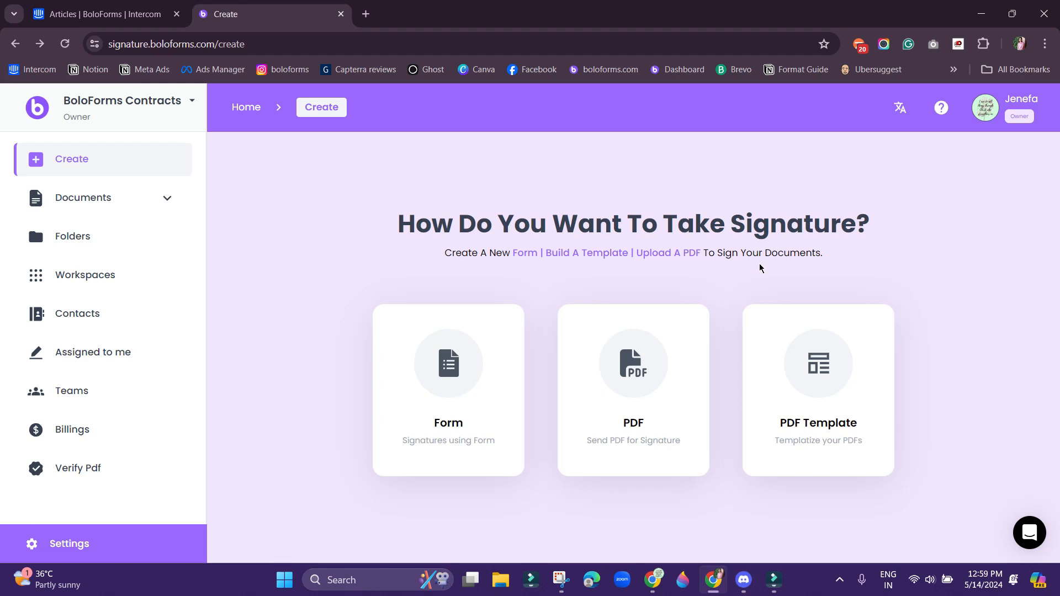
{"action": "mouse_move", "coordinate": [631, 328]}
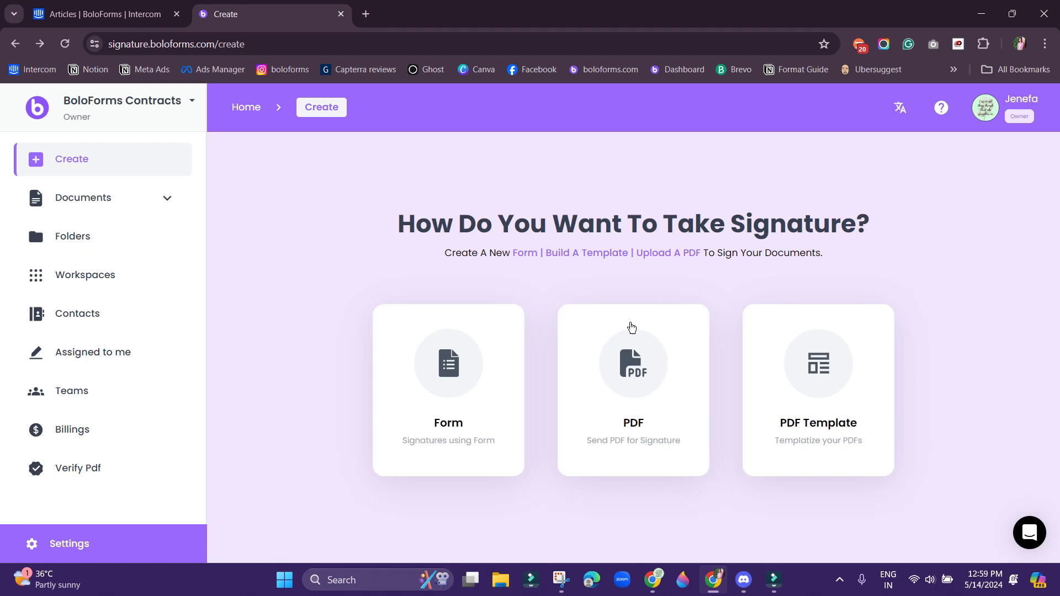
Choose the PDF card to start a Send PDF for Signature document.
{"action": "left_click", "coordinate": [633, 390]}
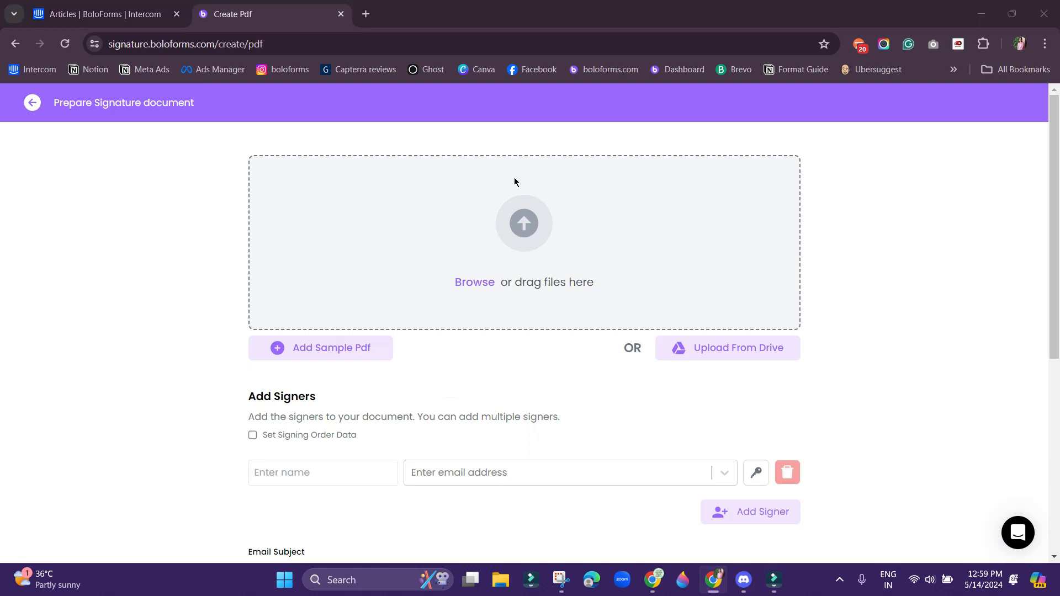
{"action": "left_click", "coordinate": [474, 282]}
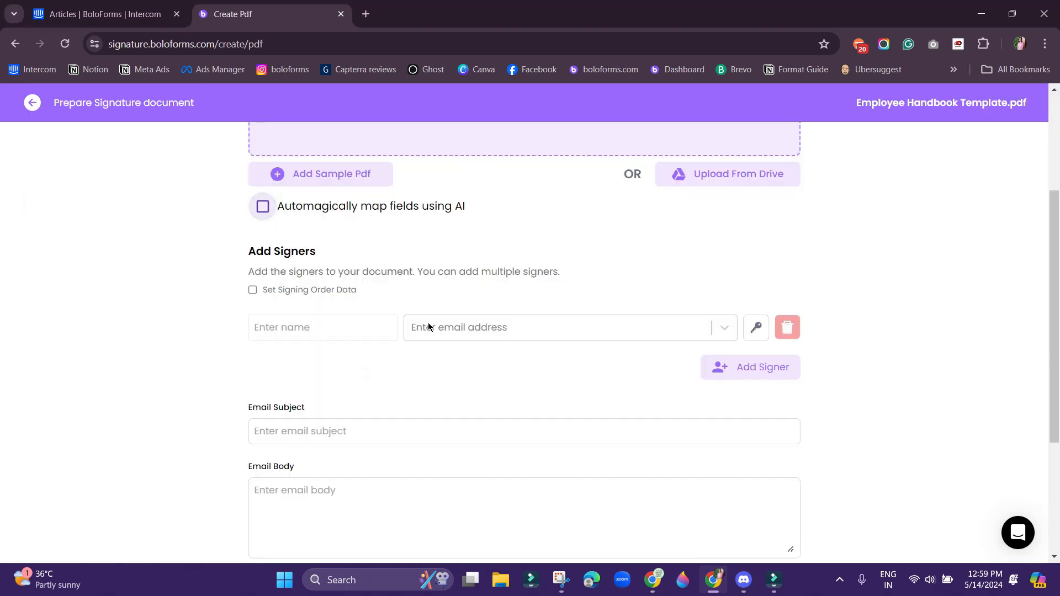
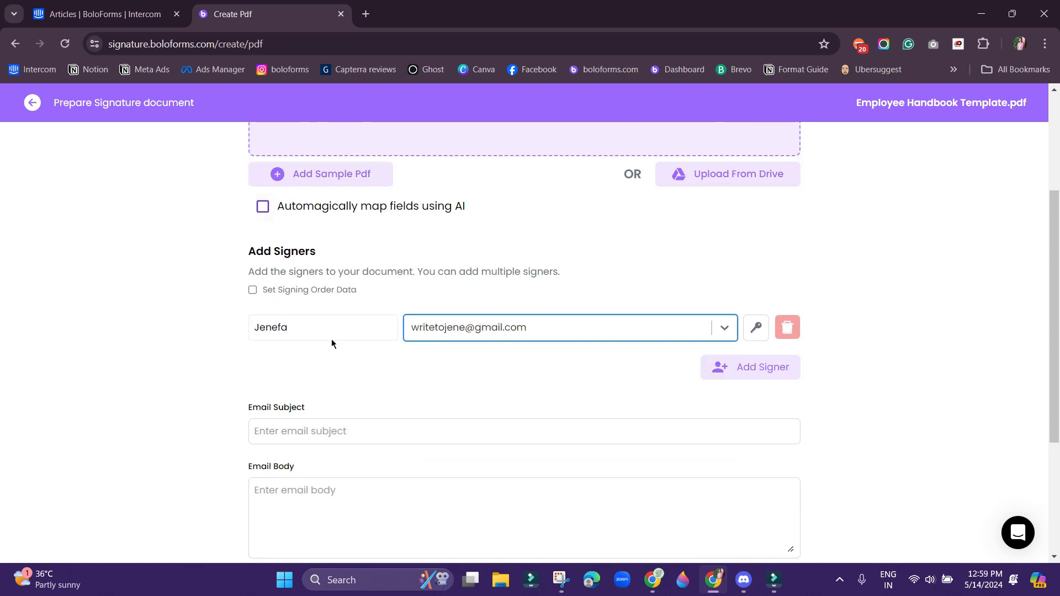
{"action": "mouse_move", "coordinate": [454, 382]}
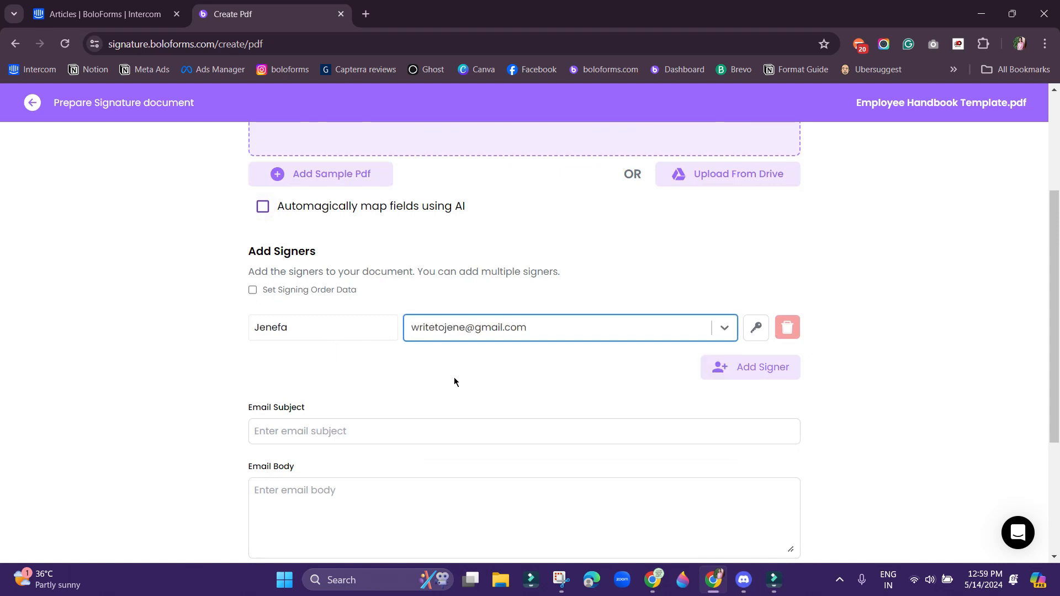
{"action": "mouse_move", "coordinate": [755, 327]}
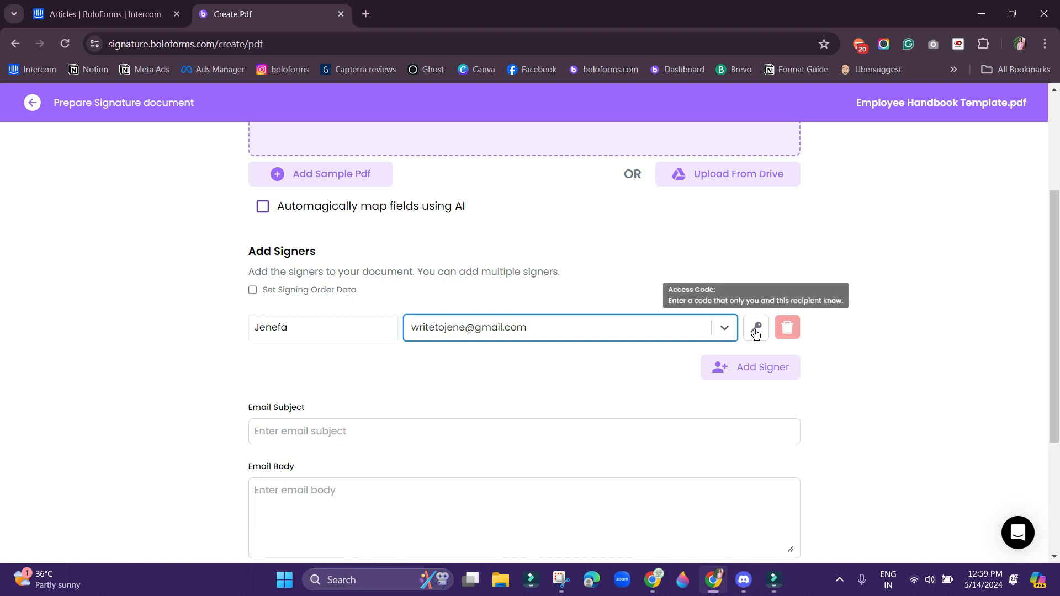
{"action": "left_click", "coordinate": [755, 327]}
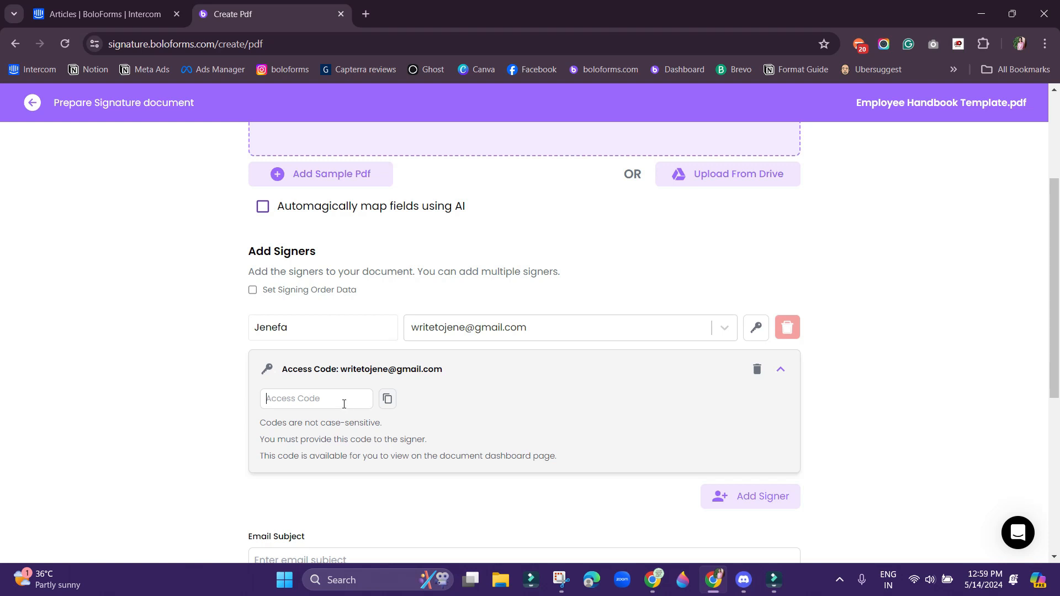
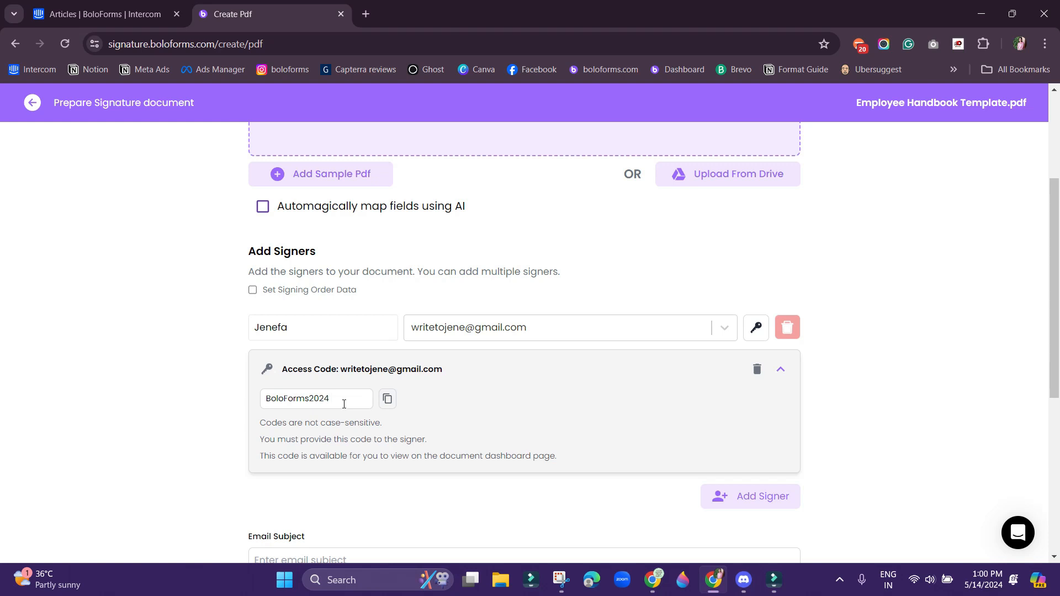
{"action": "mouse_move", "coordinate": [375, 411]}
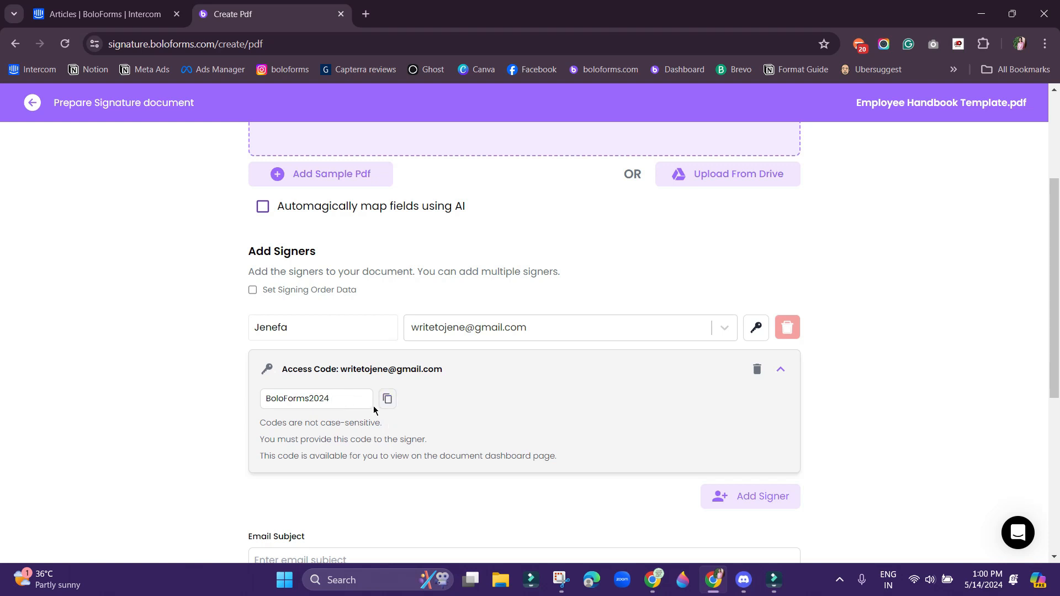
{"action": "mouse_move", "coordinate": [387, 398]}
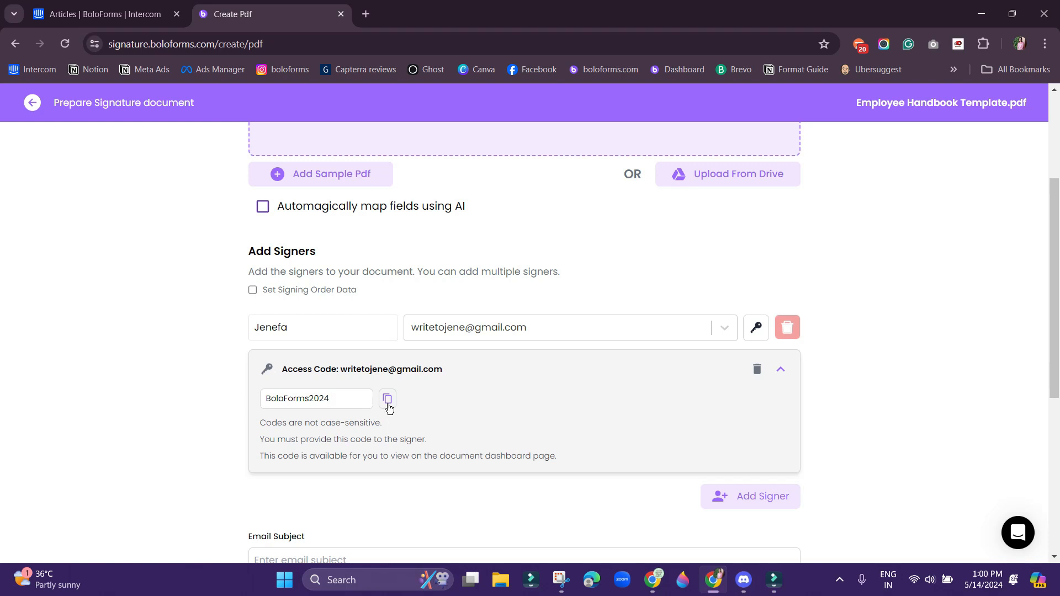
{"action": "left_click", "coordinate": [386, 399]}
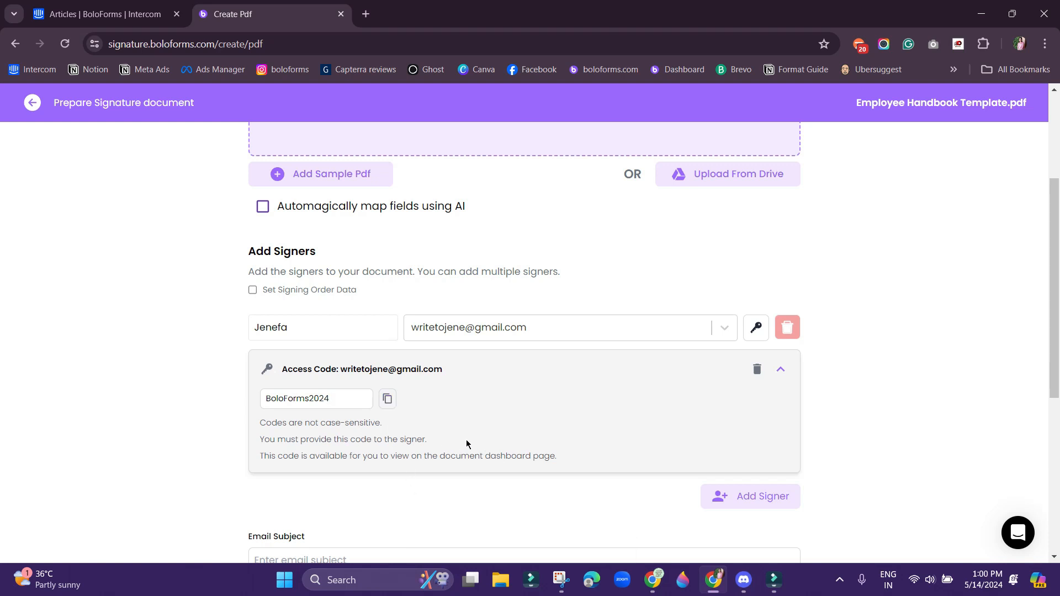
{"action": "mouse_move", "coordinate": [396, 414]}
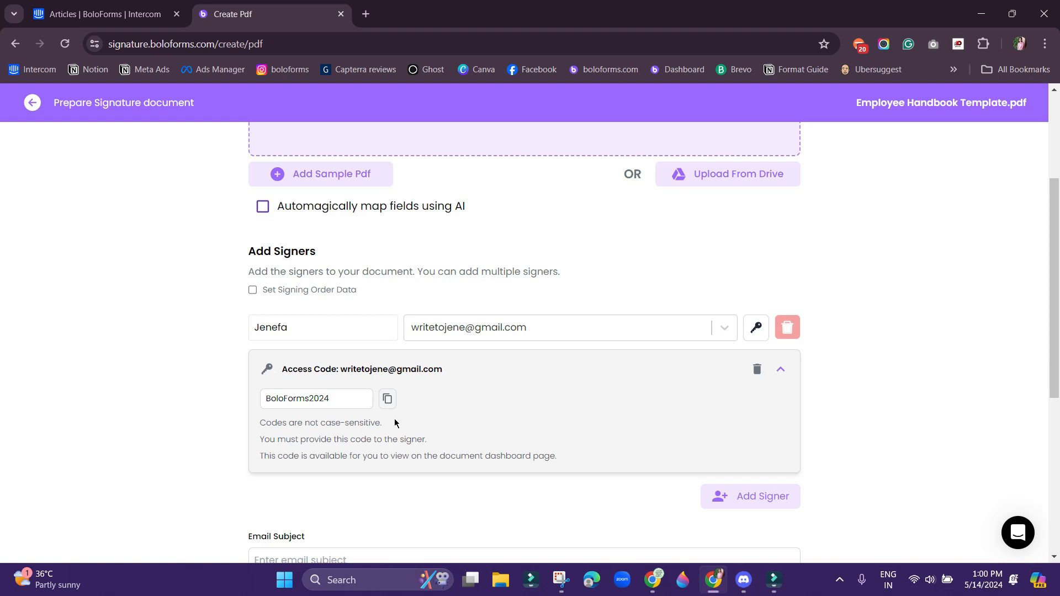
{"action": "mouse_move", "coordinate": [435, 507]}
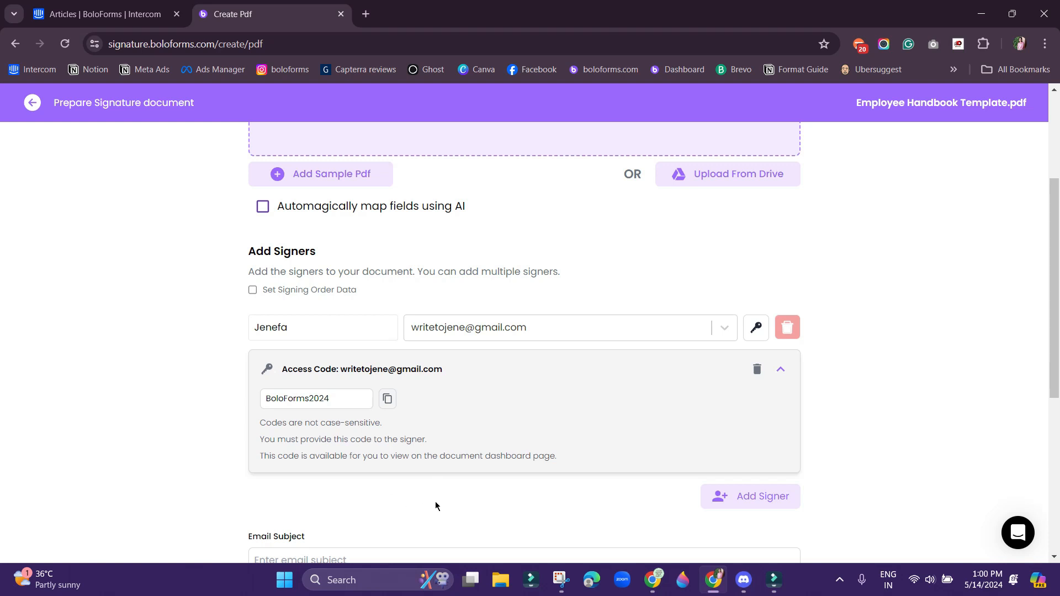
{"action": "mouse_move", "coordinate": [748, 496]}
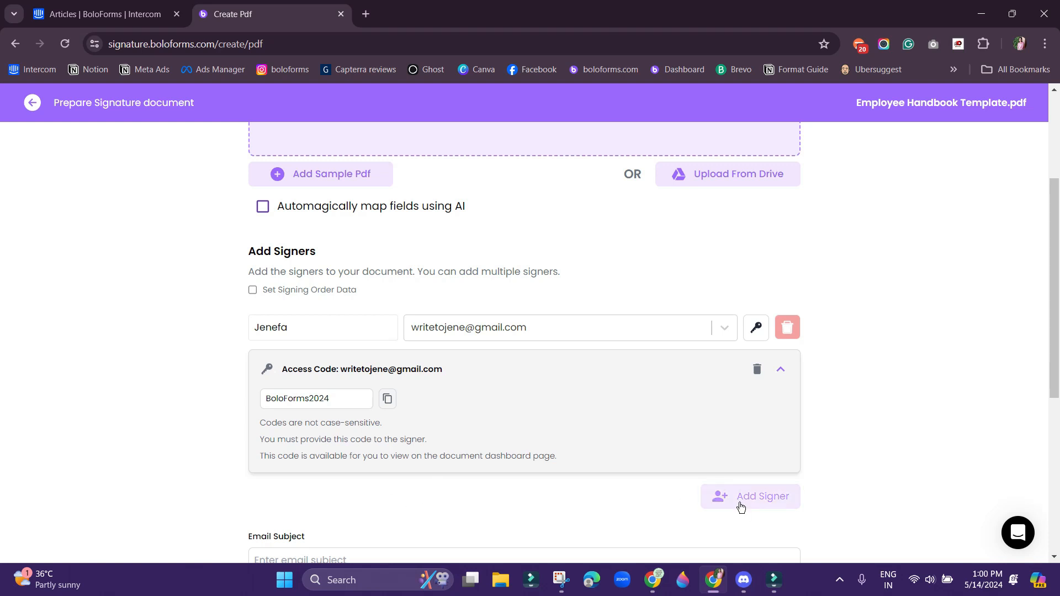
Add second signer Jen with a BoloForms email and begin setting their access code.
{"action": "left_click", "coordinate": [749, 496]}
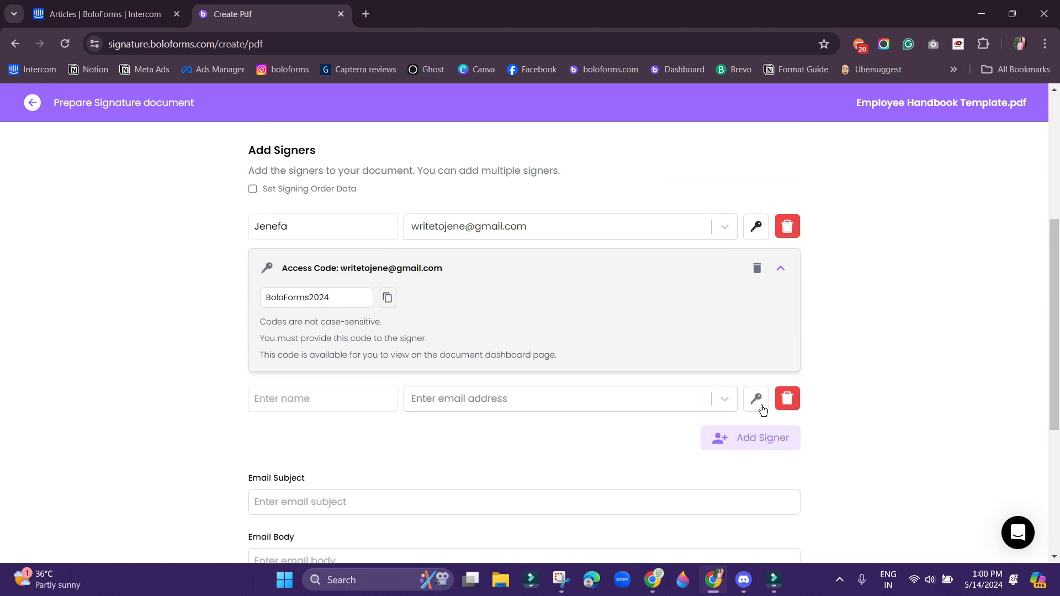
{"action": "mouse_move", "coordinate": [755, 399]}
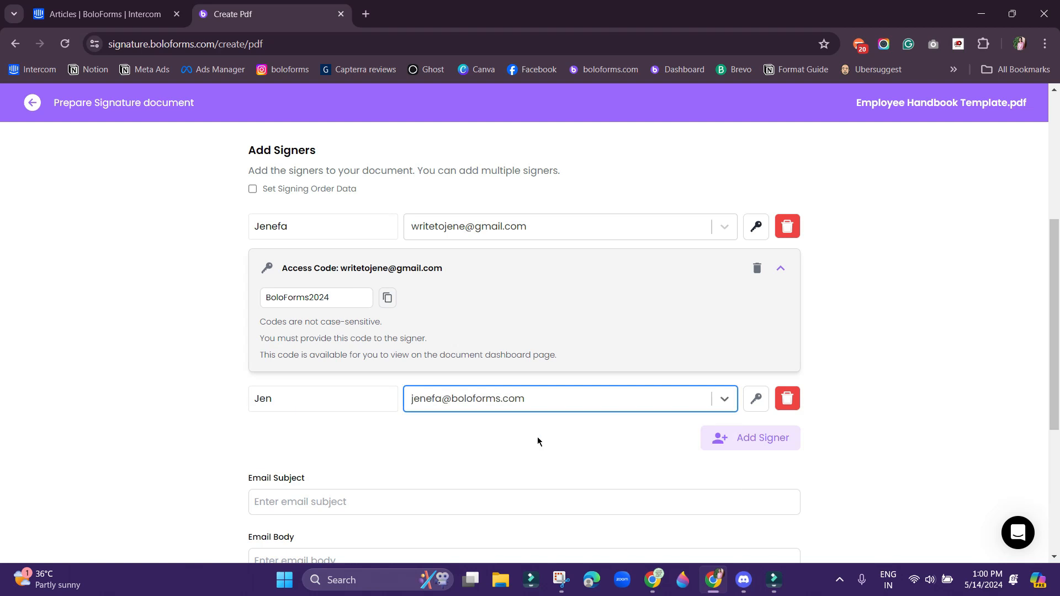
{"action": "left_click", "coordinate": [755, 398]}
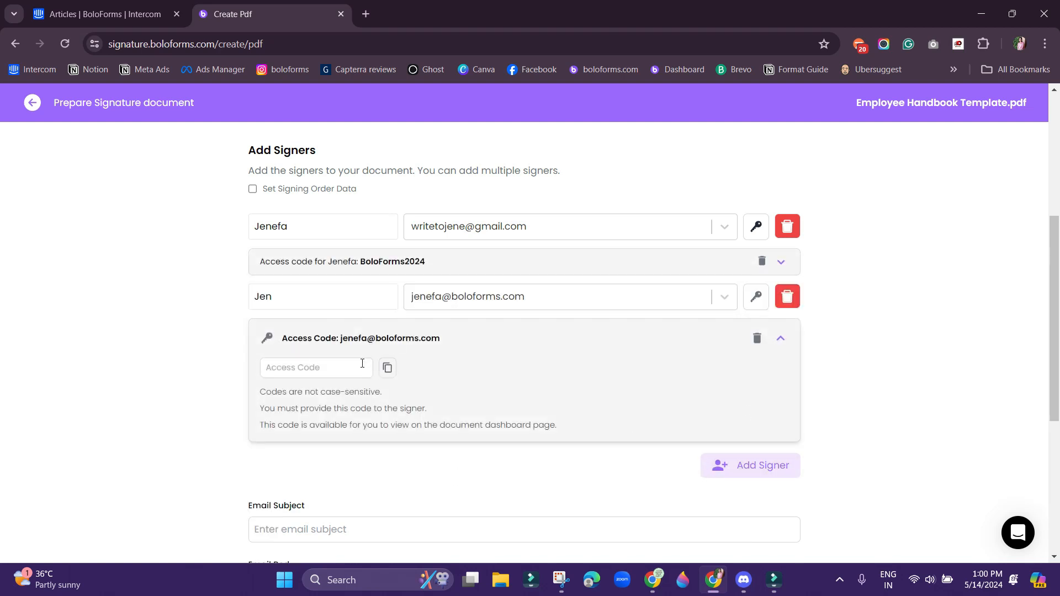
{"action": "mouse_move", "coordinate": [332, 240]}
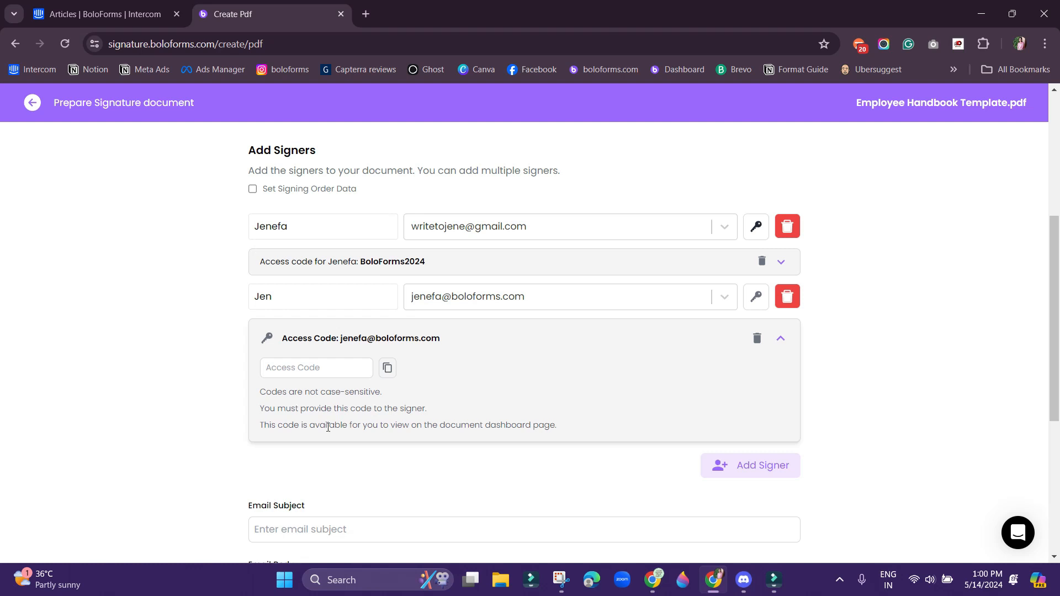
Fill email subject and body with 'Pls Sign' and confirm the signing setup.
{"action": "scroll", "scroll_direction": "down", "scroll_amount": 3}
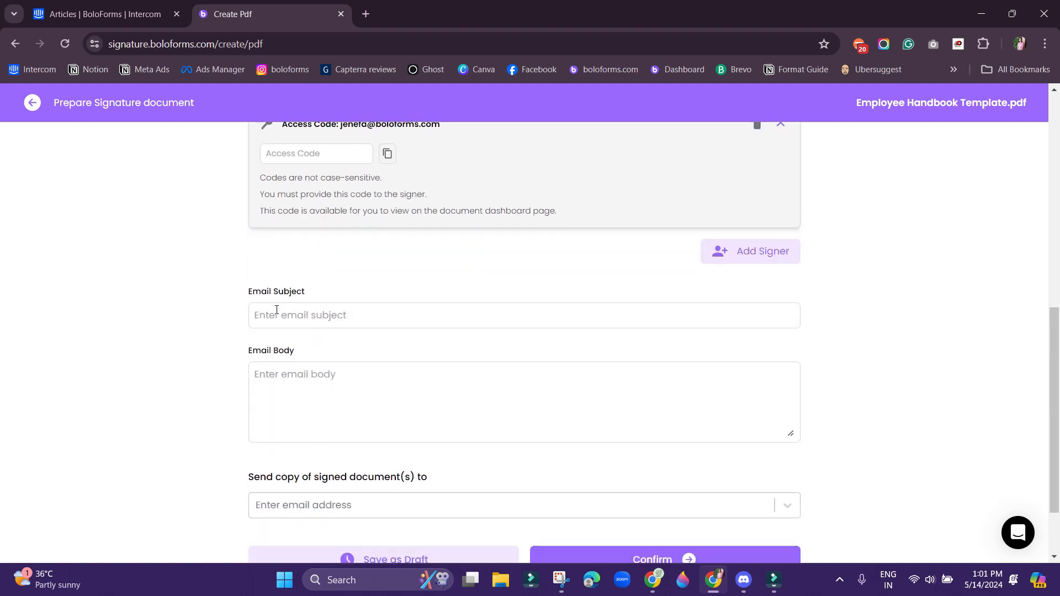
{"action": "type", "text": "Pls Sign"}
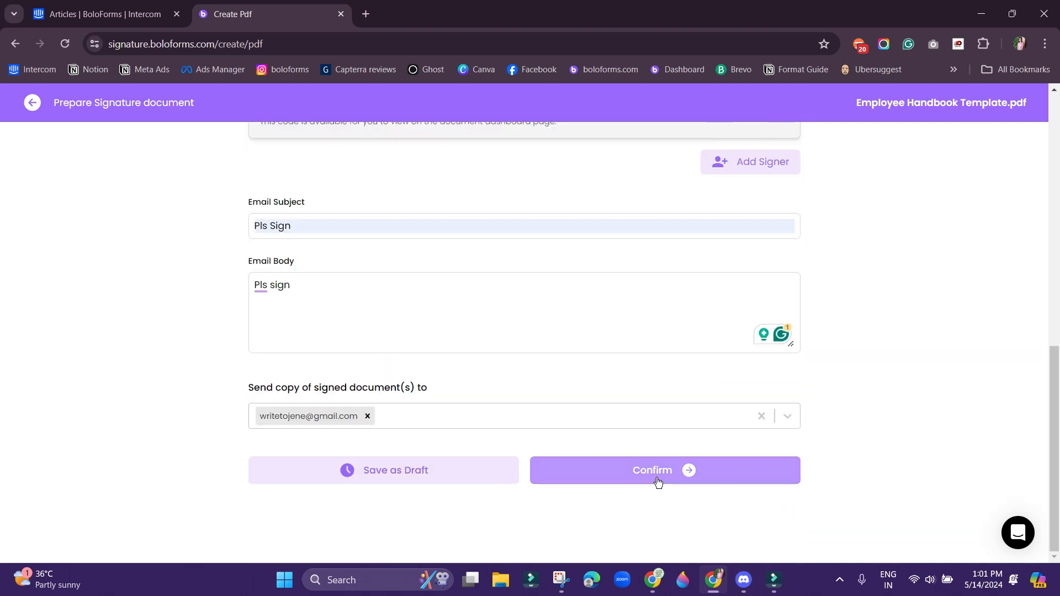
{"action": "left_click", "coordinate": [664, 470]}
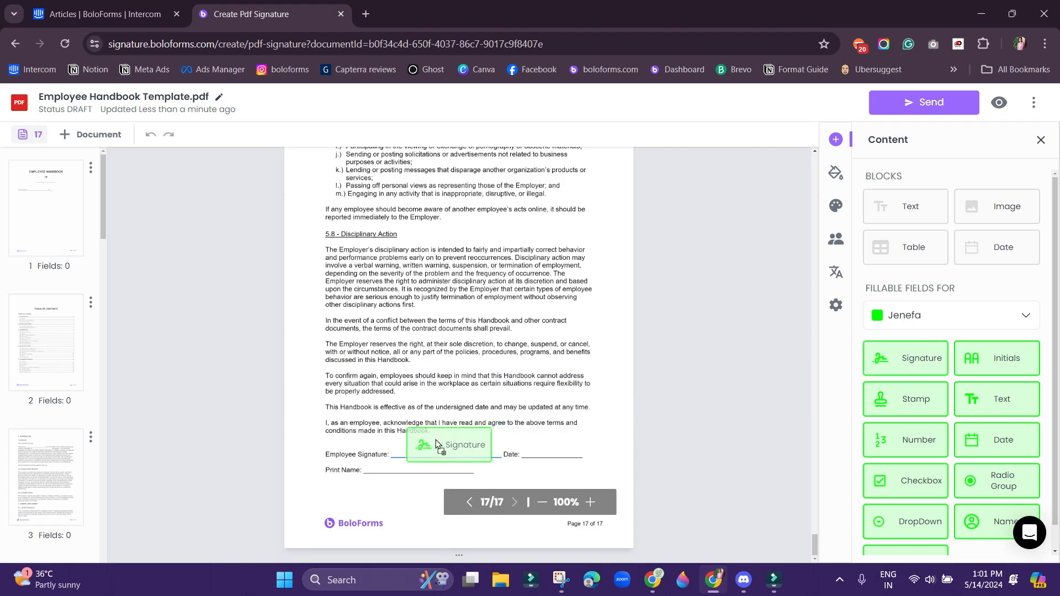
Place Jenefa's signature field on page 17's signature line and send the handbook.
{"action": "left_click", "coordinate": [449, 446]}
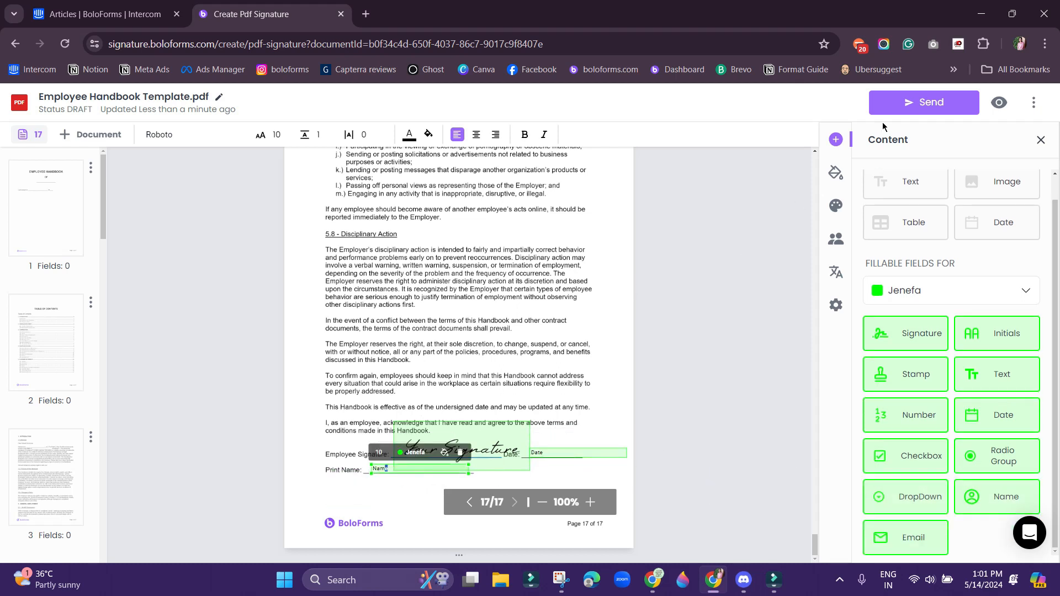
{"action": "left_click", "coordinate": [923, 101]}
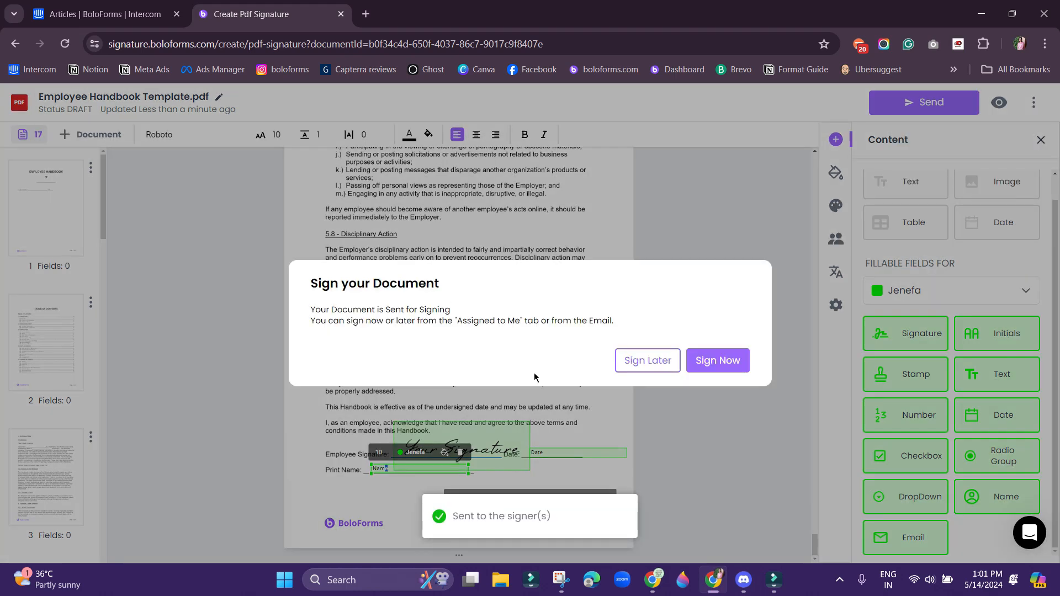
{"action": "mouse_move", "coordinate": [635, 271]}
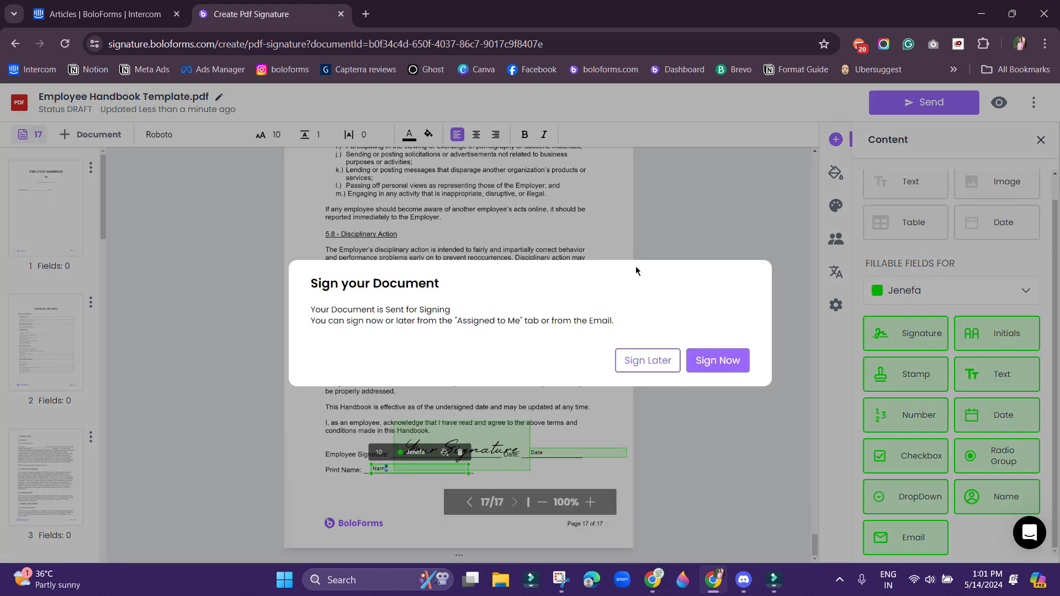
{"action": "mouse_move", "coordinate": [700, 316]}
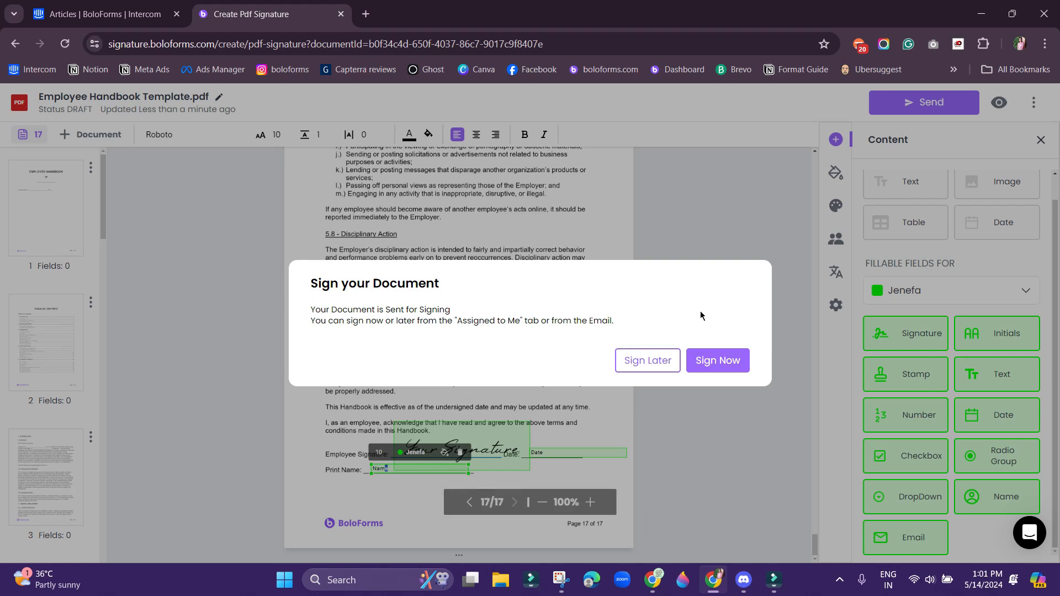
{"action": "mouse_move", "coordinate": [718, 360]}
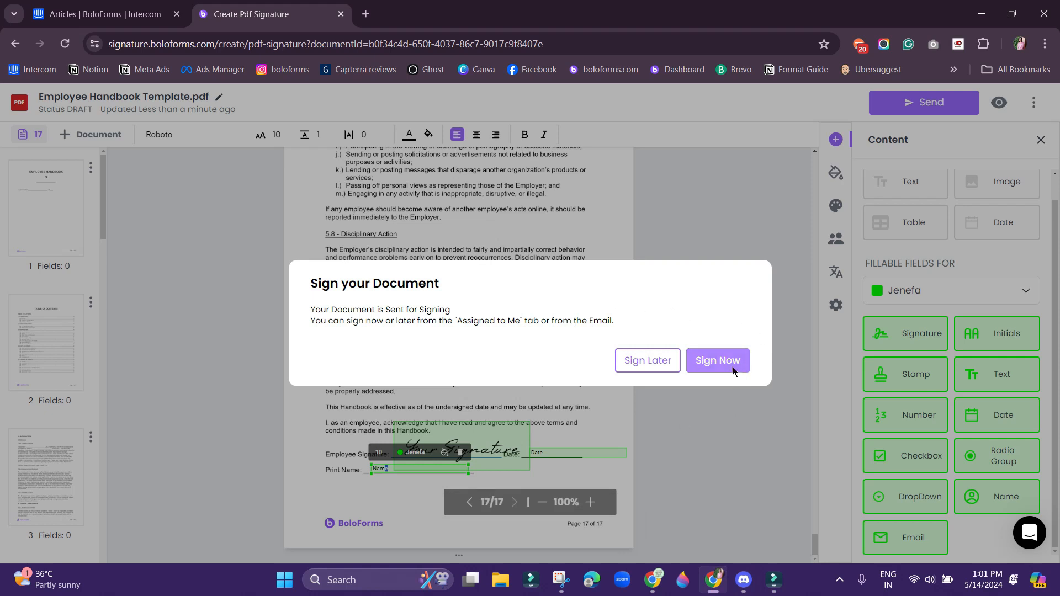
{"action": "left_click", "coordinate": [717, 360]}
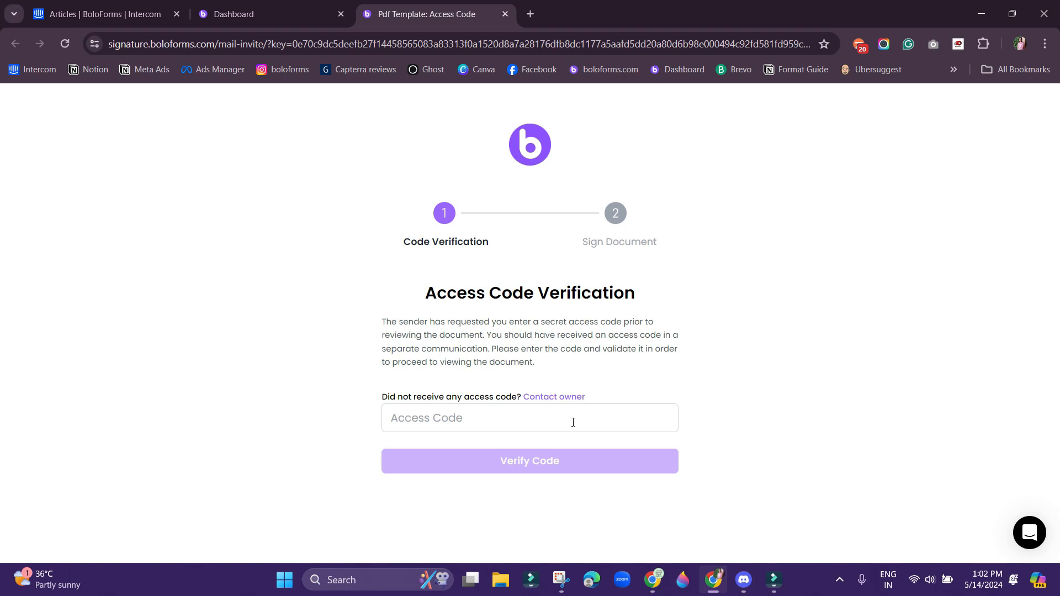
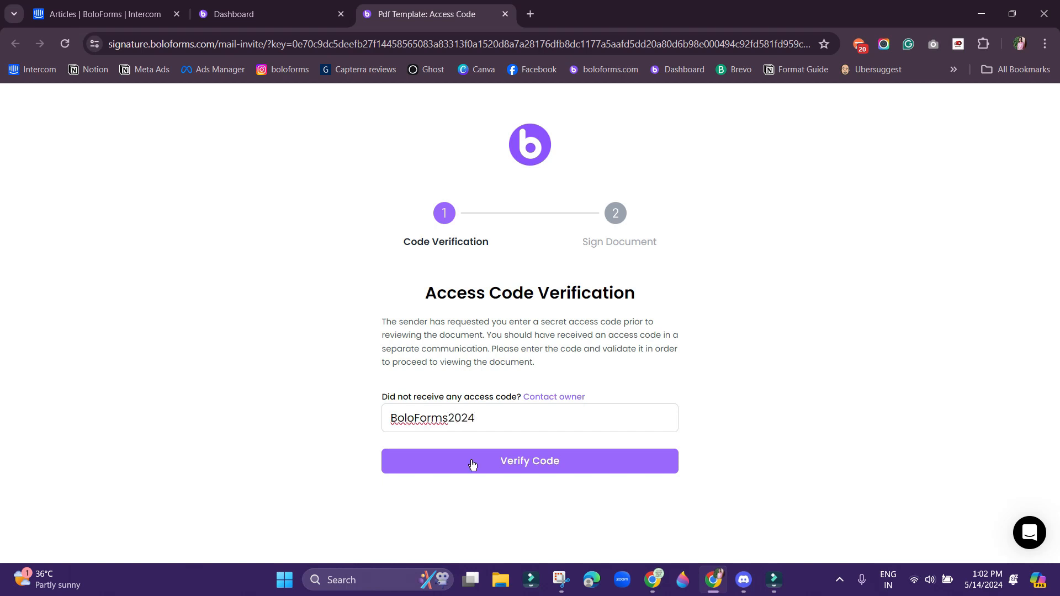
{"action": "left_click", "coordinate": [529, 462]}
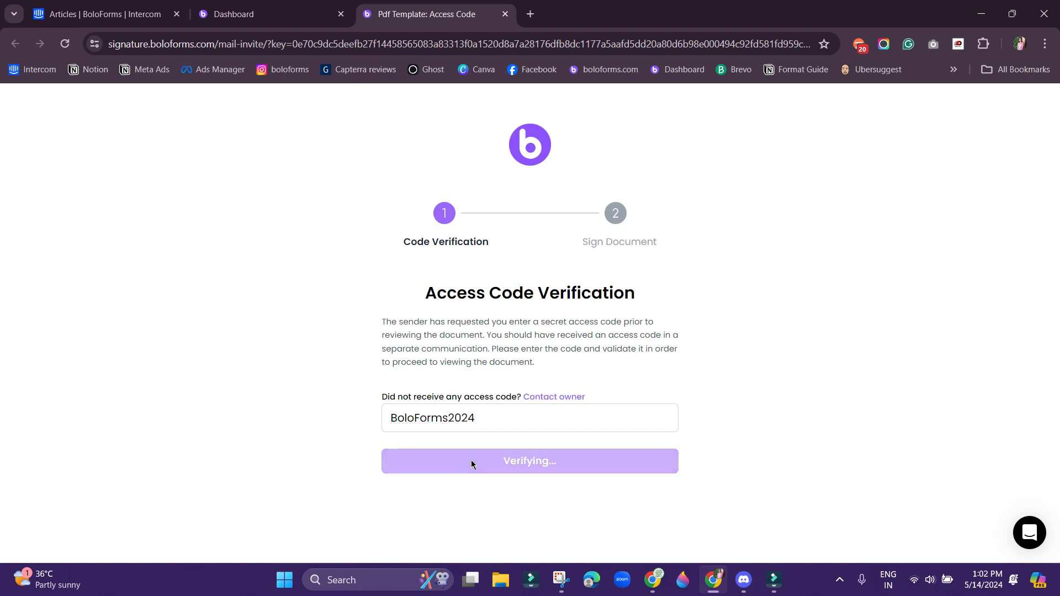
{"action": "left_click", "coordinate": [529, 462]}
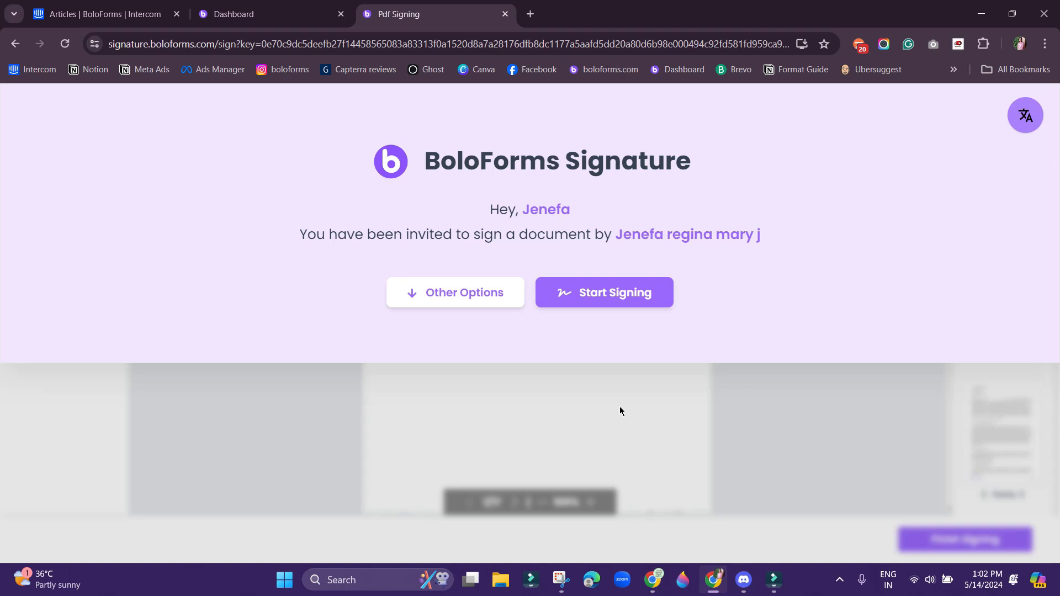
{"action": "mouse_move", "coordinate": [619, 338]}
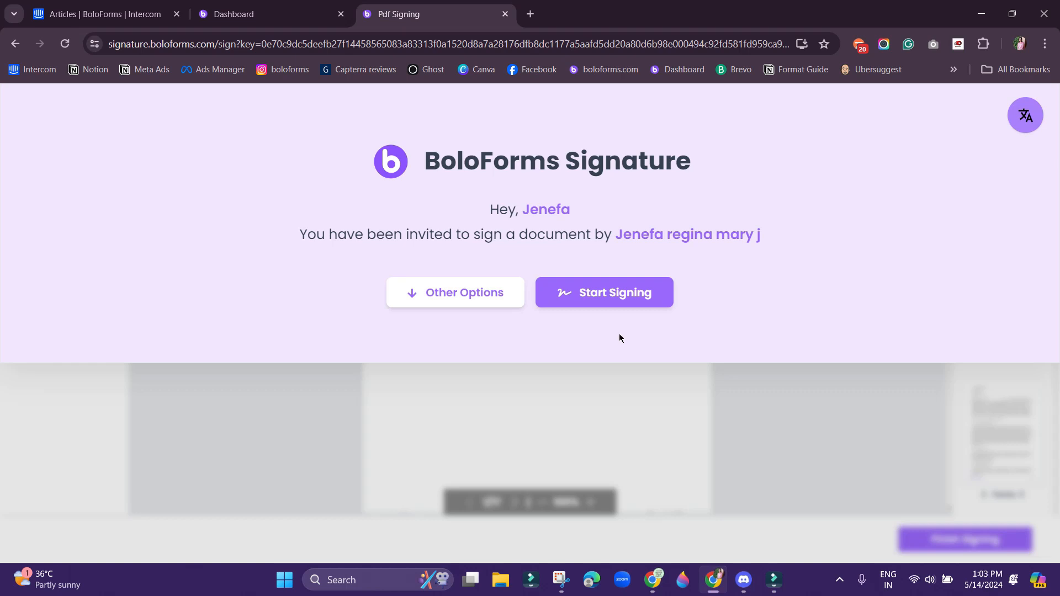
{"action": "mouse_move", "coordinate": [605, 318]}
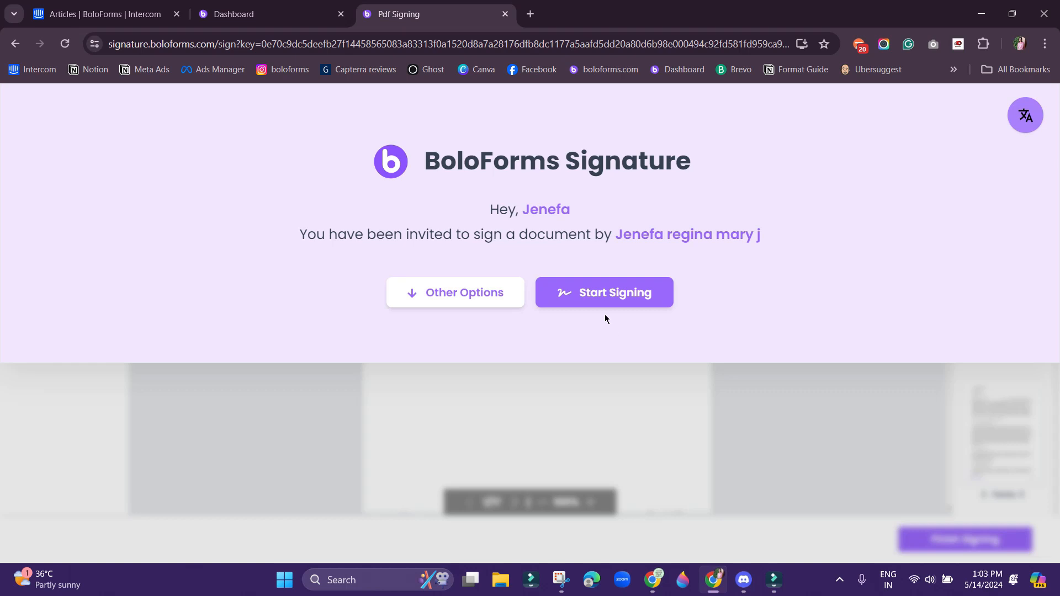
Start signing from the invitation page to reach the handbook's signing view.
{"action": "left_click", "coordinate": [603, 292]}
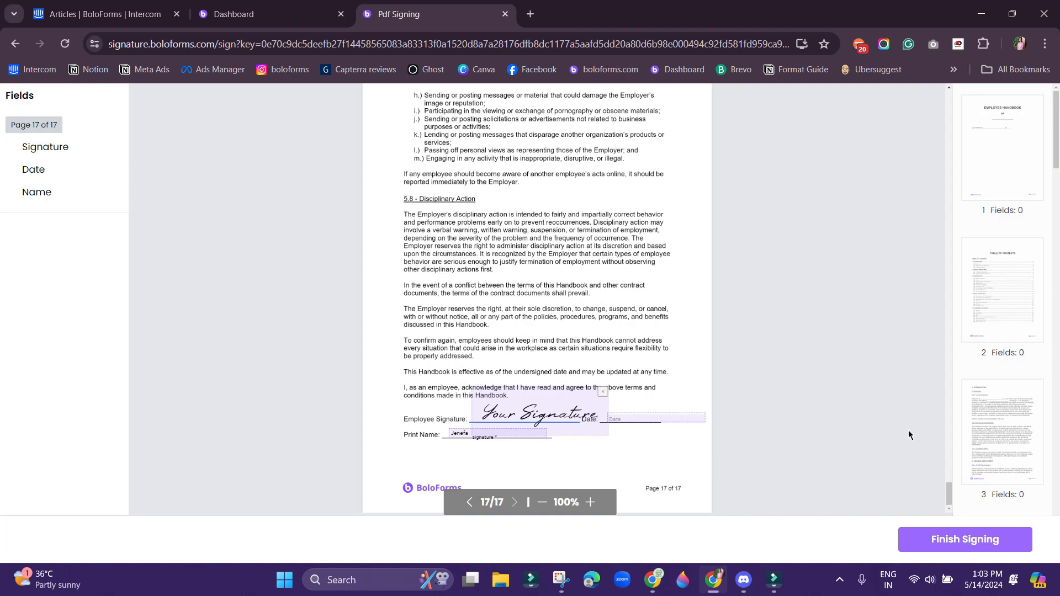
{"action": "mouse_move", "coordinate": [711, 580]}
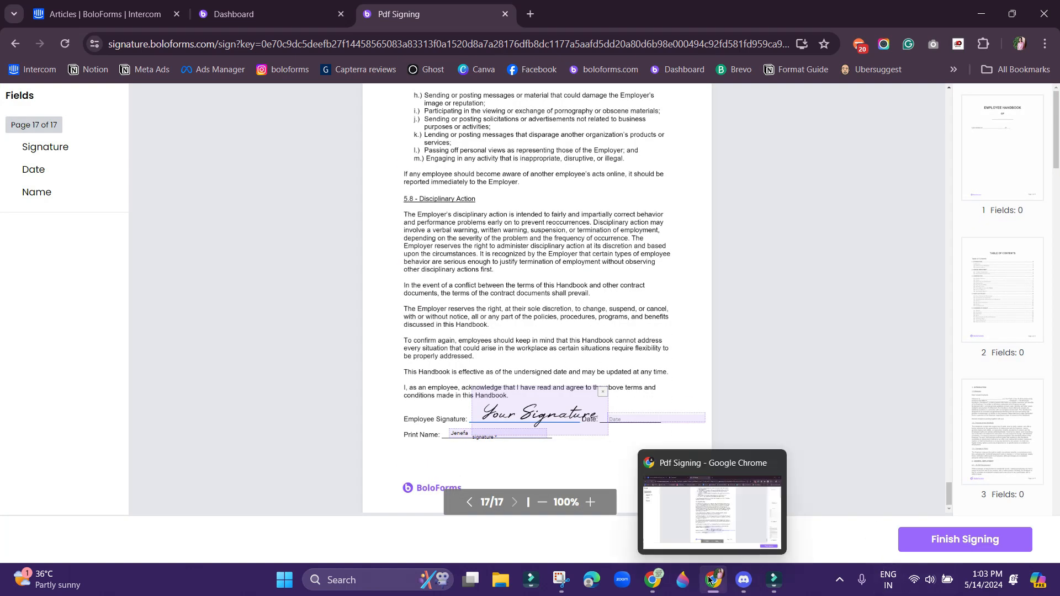
{"action": "mouse_move", "coordinate": [551, 546]}
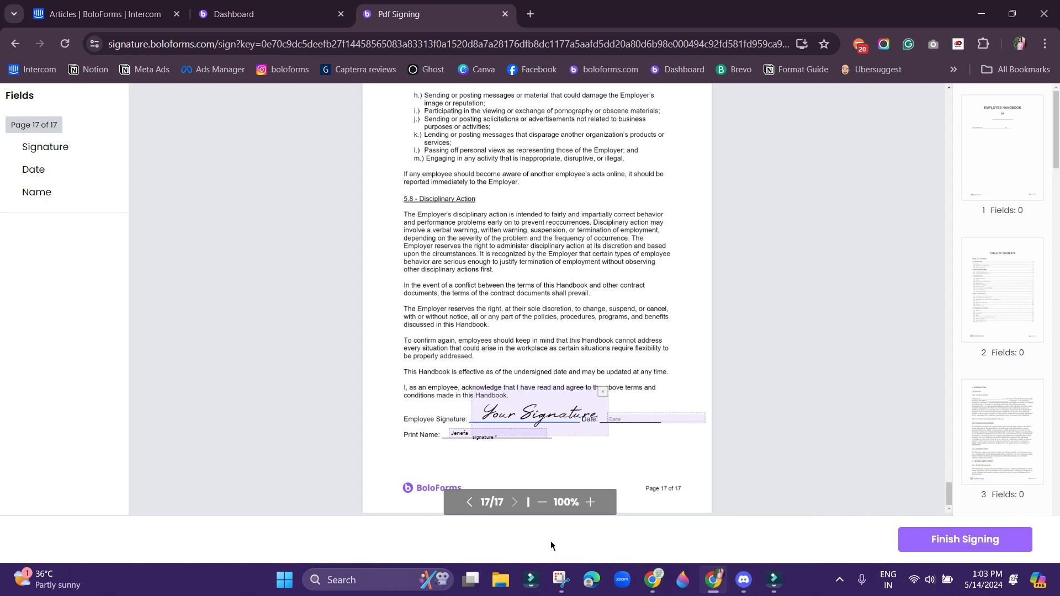